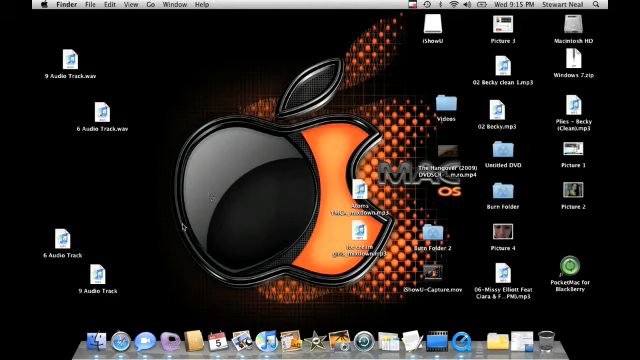
{"action": "mouse_move", "coordinate": [178, 320]}
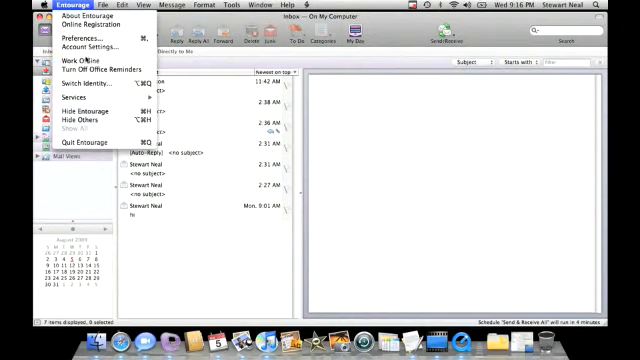
Start a new mail account from the Accounts window, reaching the Account Setup Assistant.
{"action": "left_click", "coordinate": [80, 46]}
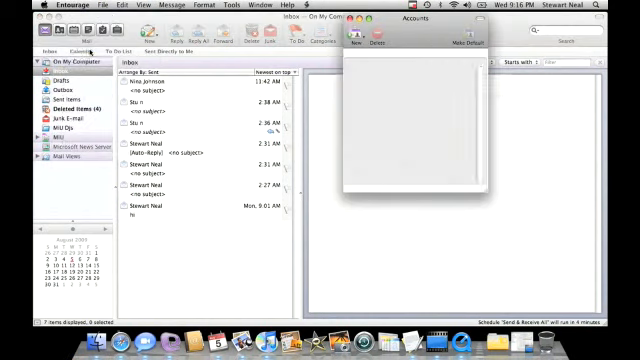
{"action": "left_click", "coordinate": [362, 56]}
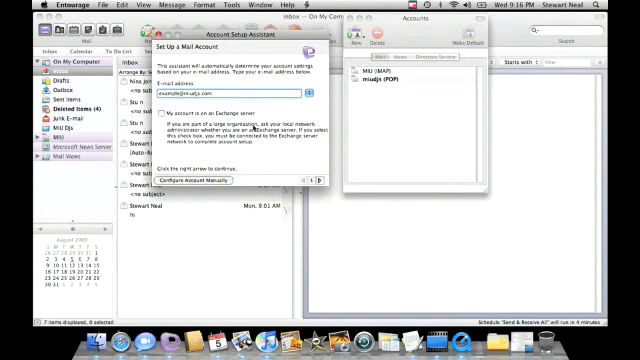
Continue past the failed auto-configuration to the manual form for name, ID, password and POP server.
{"action": "left_click", "coordinate": [310, 182]}
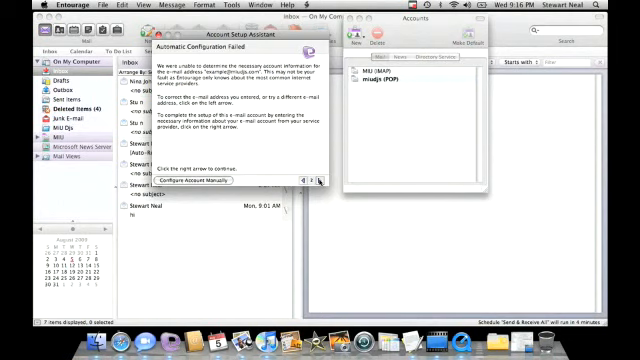
{"action": "left_click", "coordinate": [308, 180]}
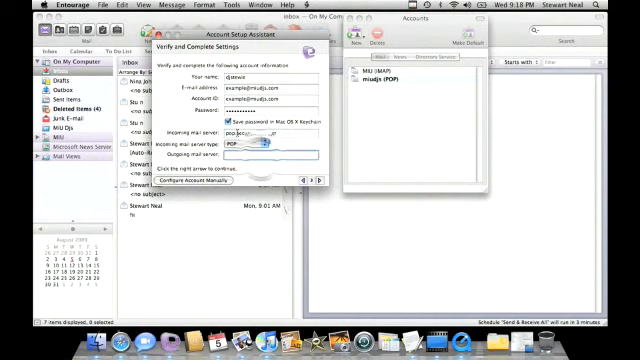
Paste the outgoing mail server address and advance to the optional Verify Settings step.
{"action": "right_click", "coordinate": [244, 132]}
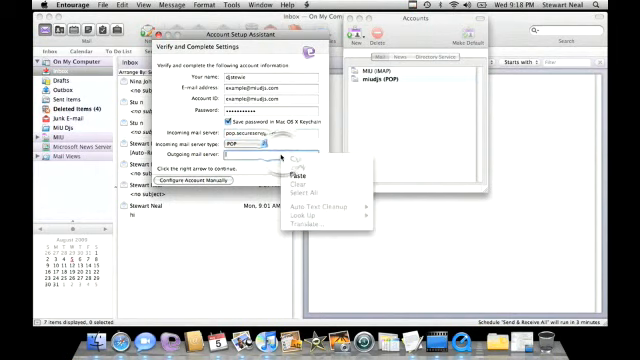
{"action": "left_click", "coordinate": [300, 172]}
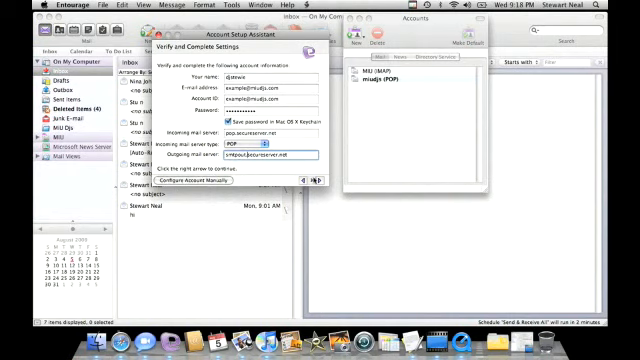
{"action": "left_click", "coordinate": [308, 180]}
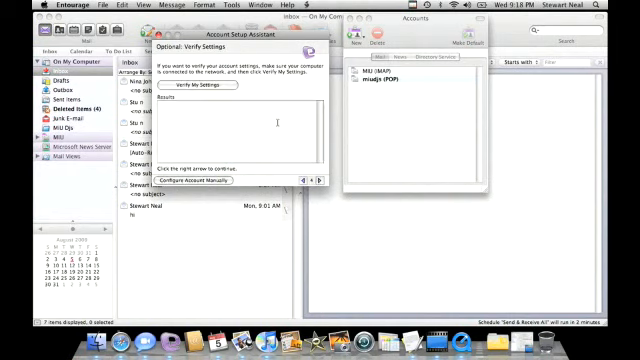